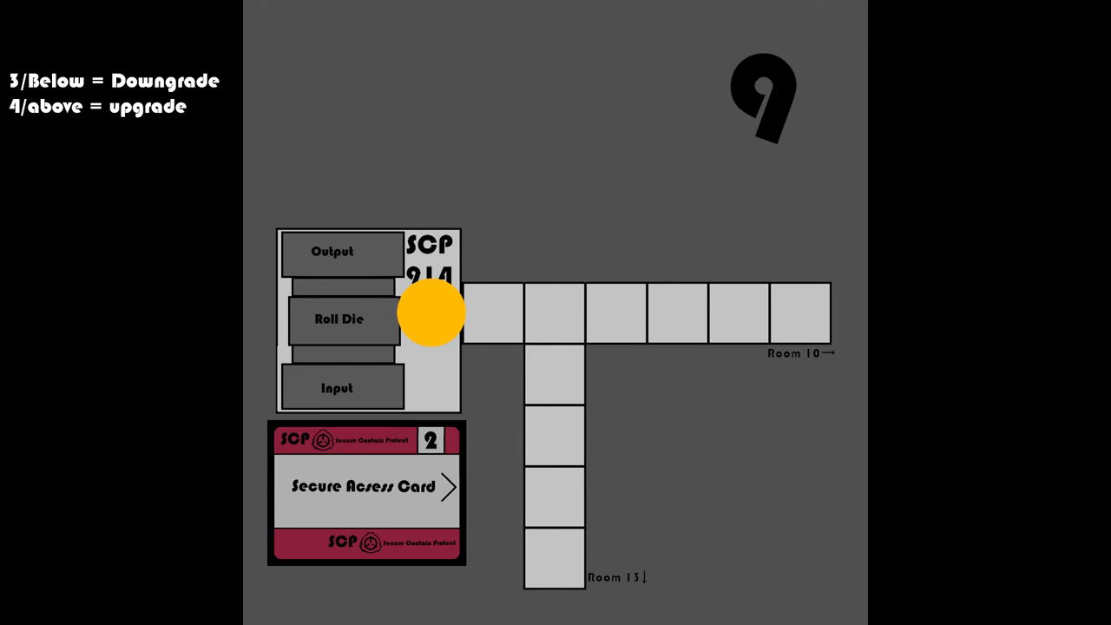
pyautogui.click(339, 318)
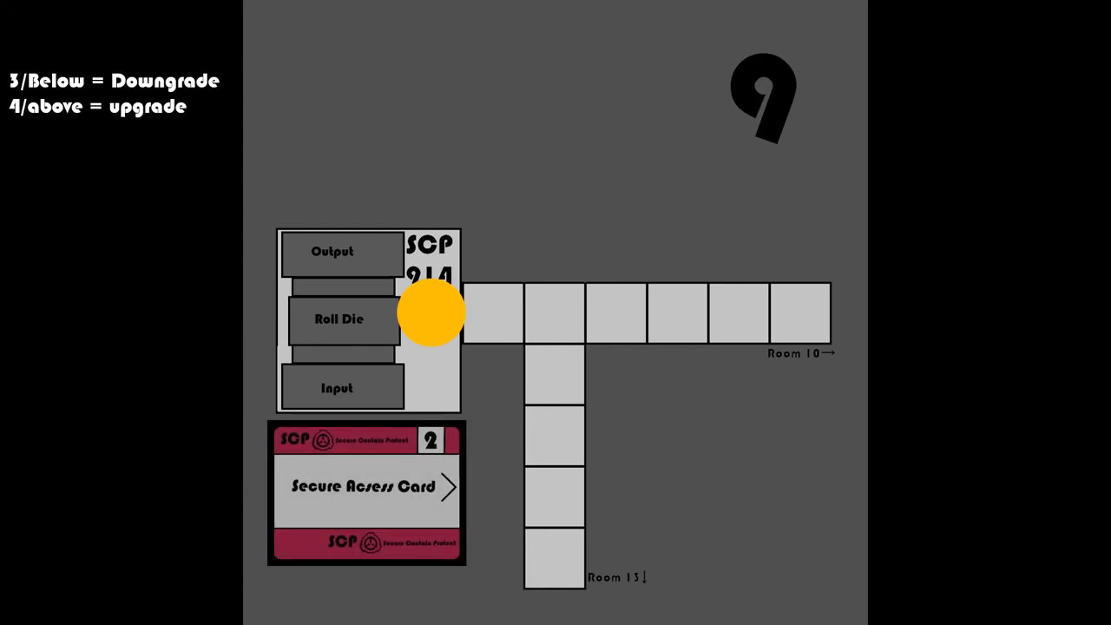
pyautogui.click(339, 318)
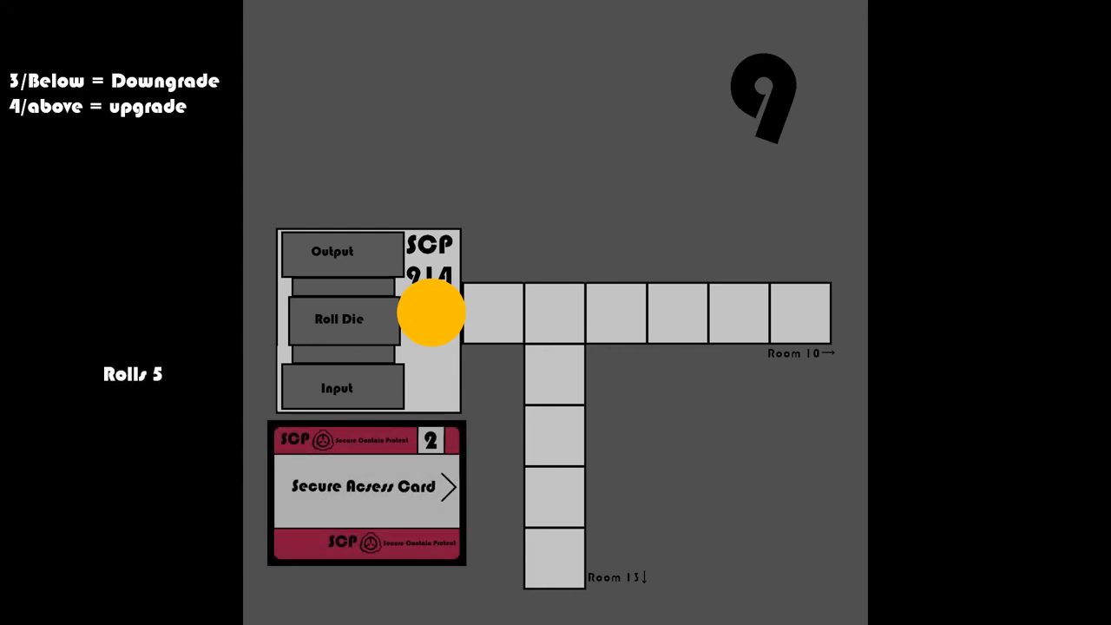